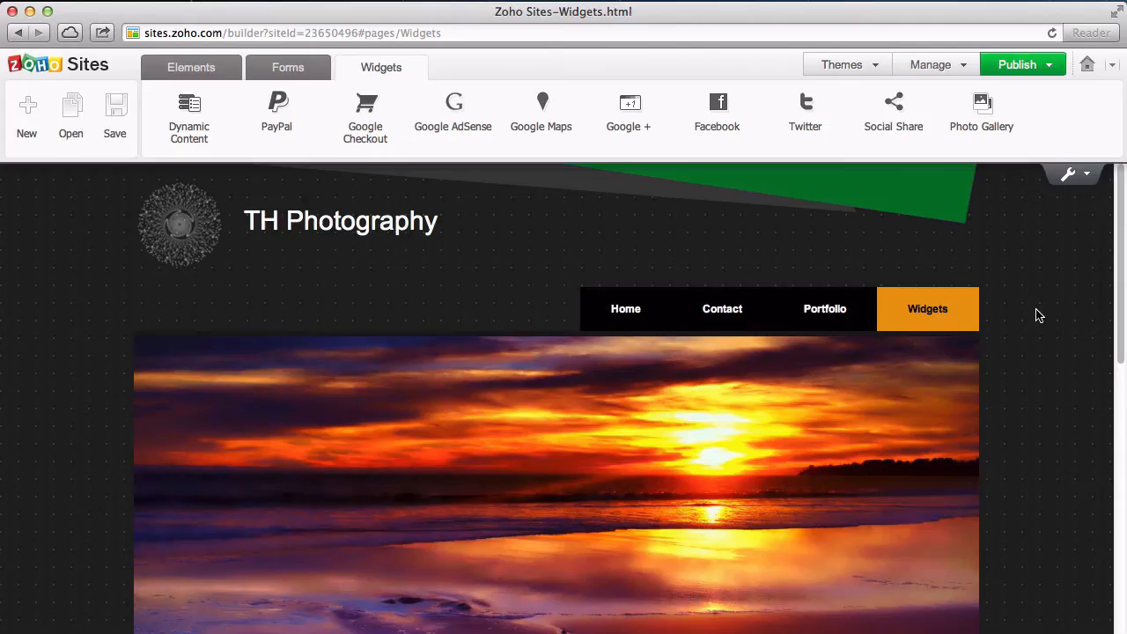
Drop a Google AdSense ad into the footer with the pasted script (google_ad_width = 468)
scroll(down, 3)
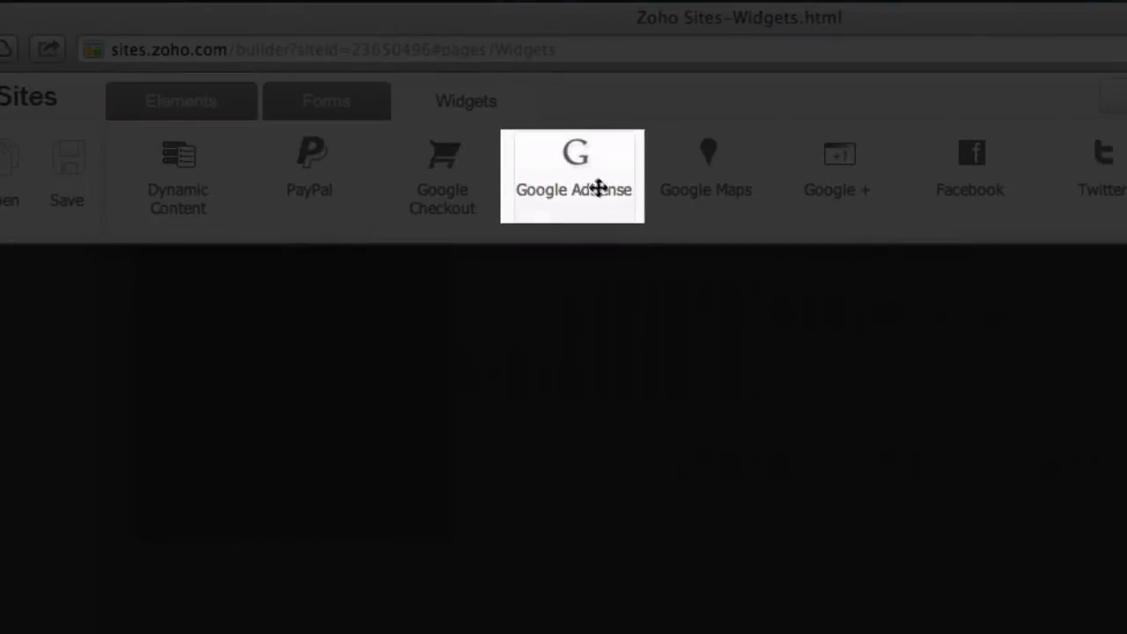
mouse_move(603, 162)
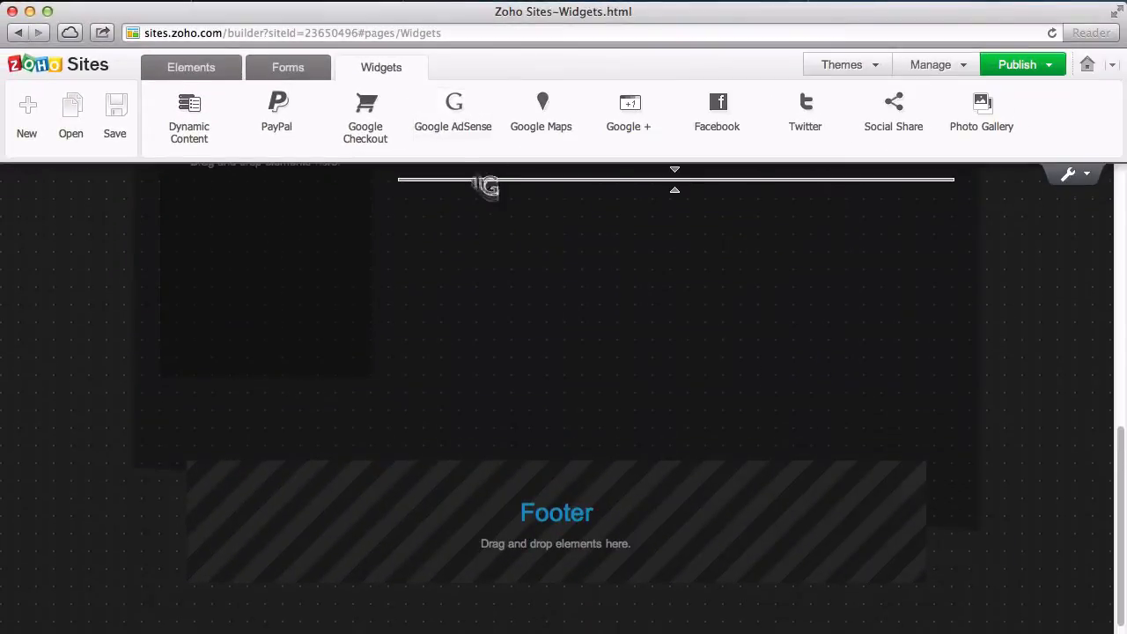
drag(486, 185, 572, 555)
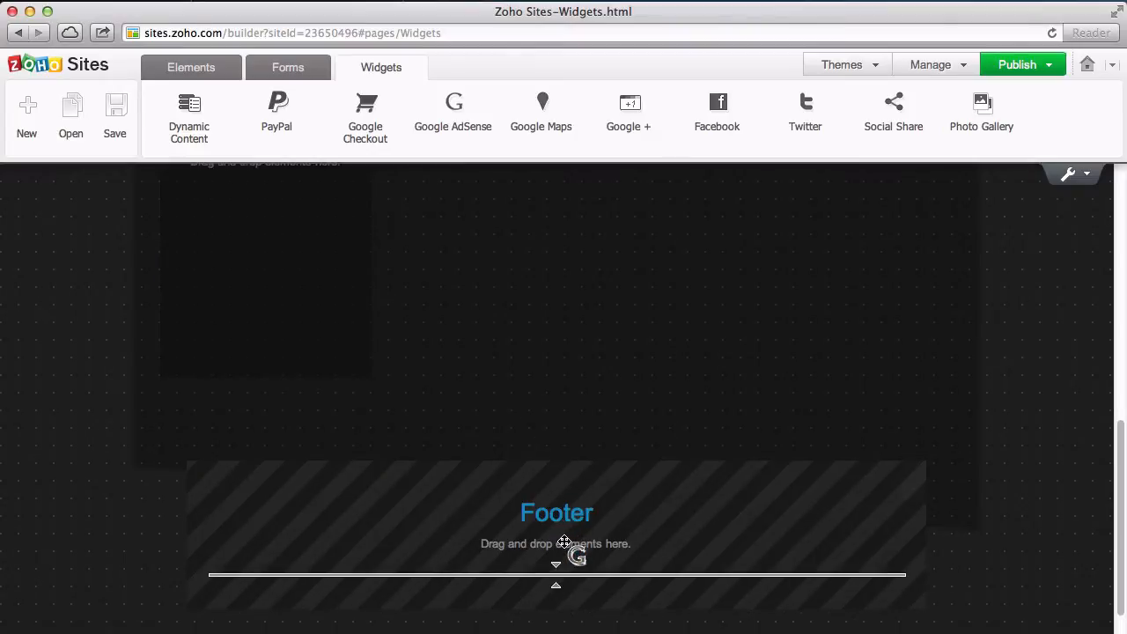
click(453, 112)
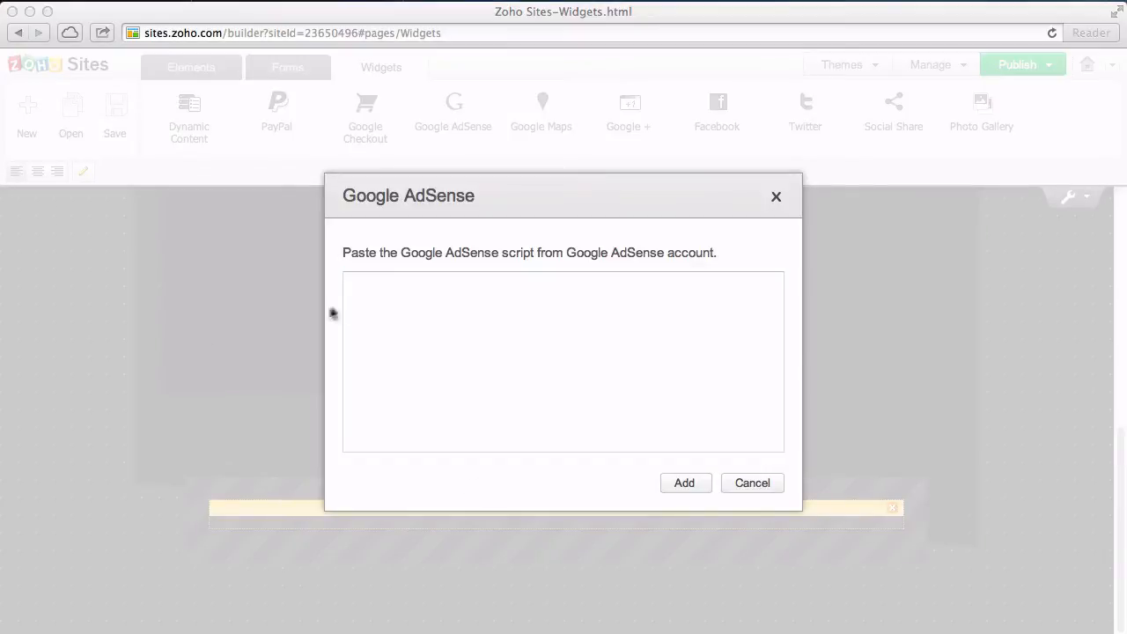
text(google_ad_width = 468;)
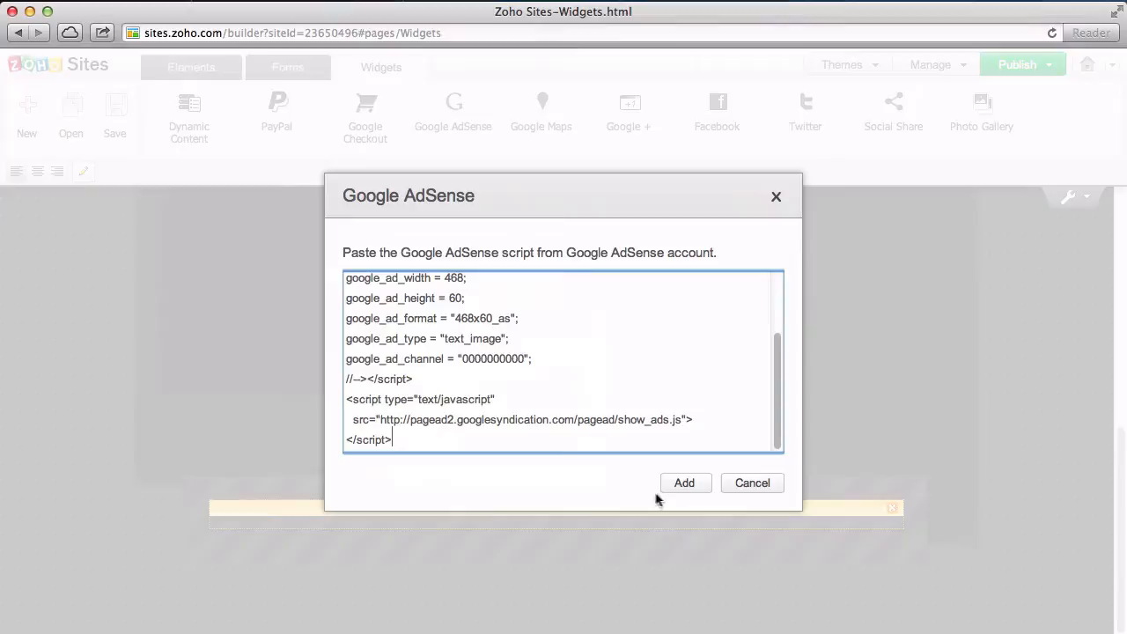
click(683, 483)
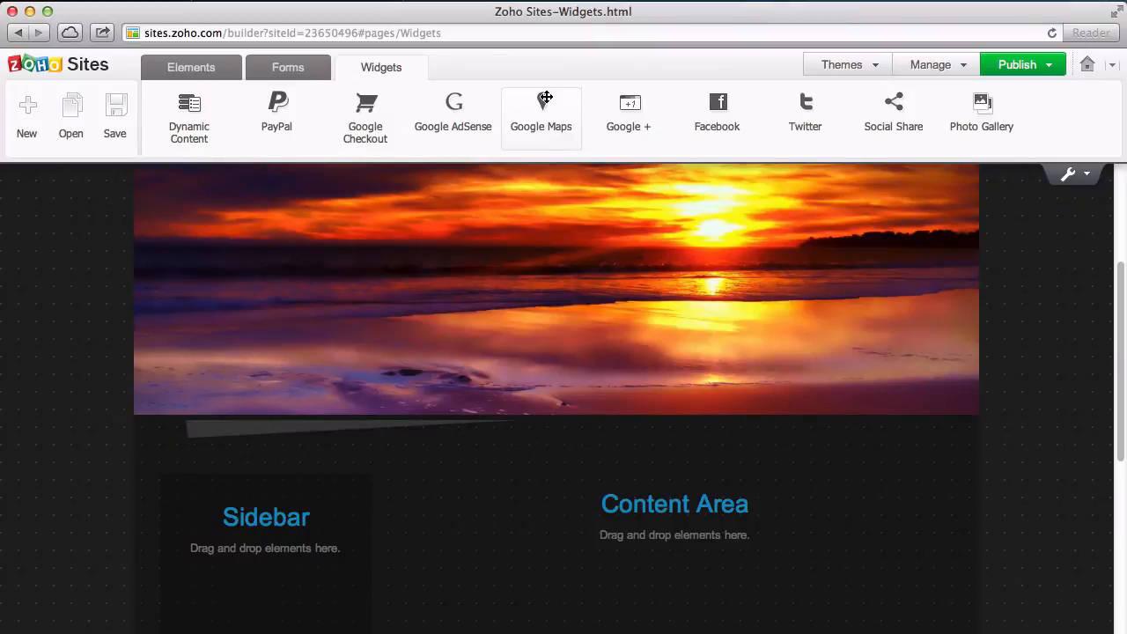
Insert a Google Map of 4900 Hopyard Road, Pleasanton in the content area and adjust its size
drag(542, 105, 597, 516)
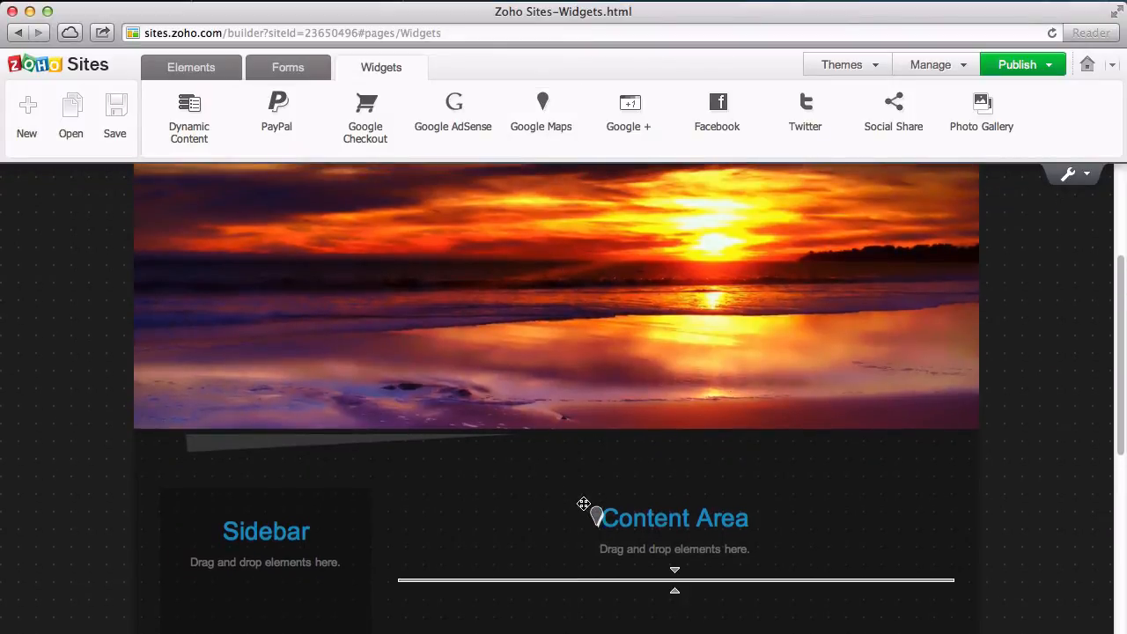
click(541, 109)
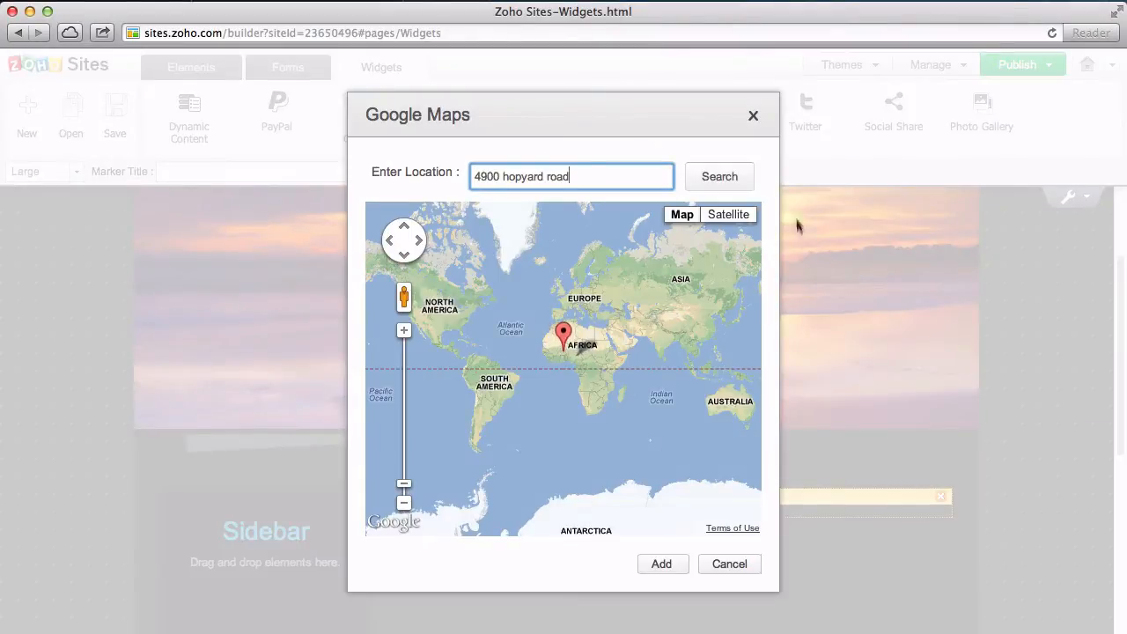
click(662, 564)
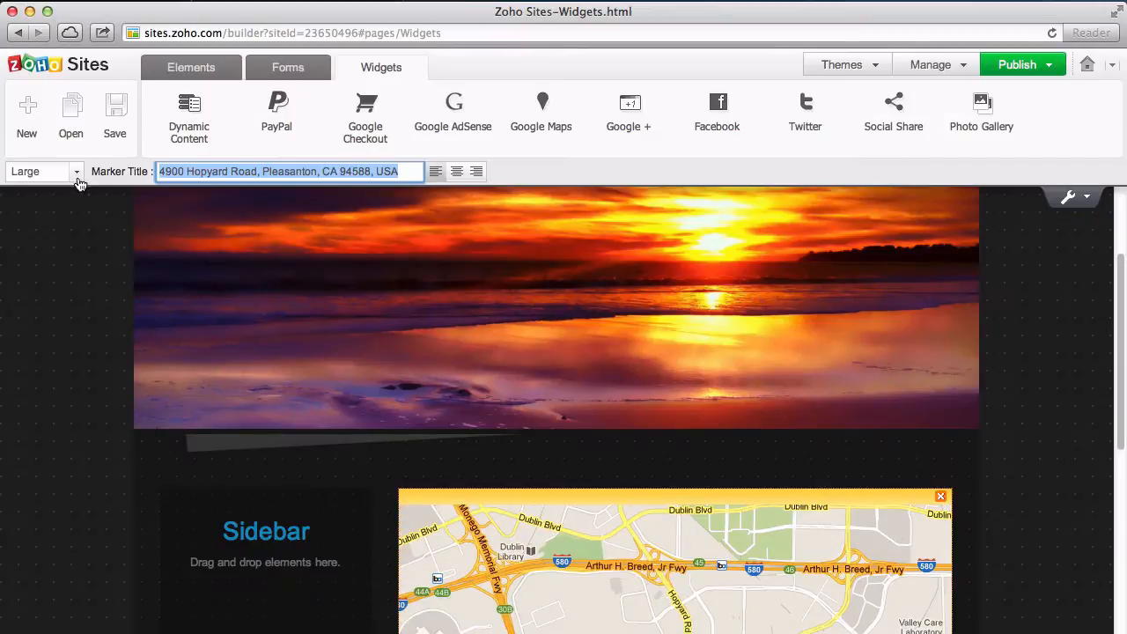
click(38, 171)
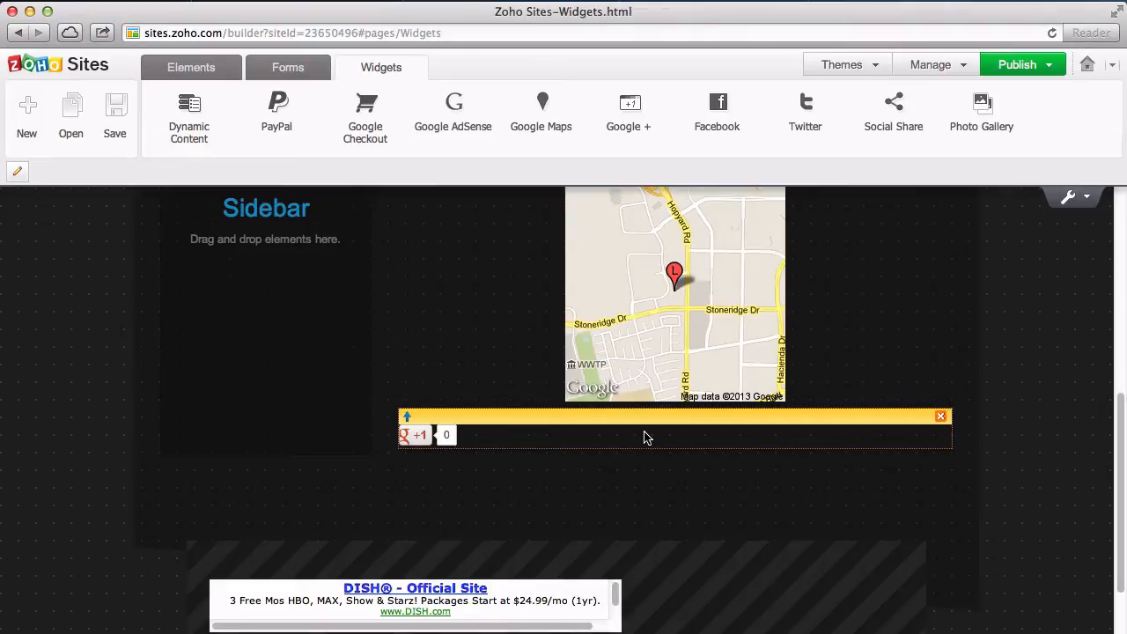
mouse_move(975, 433)
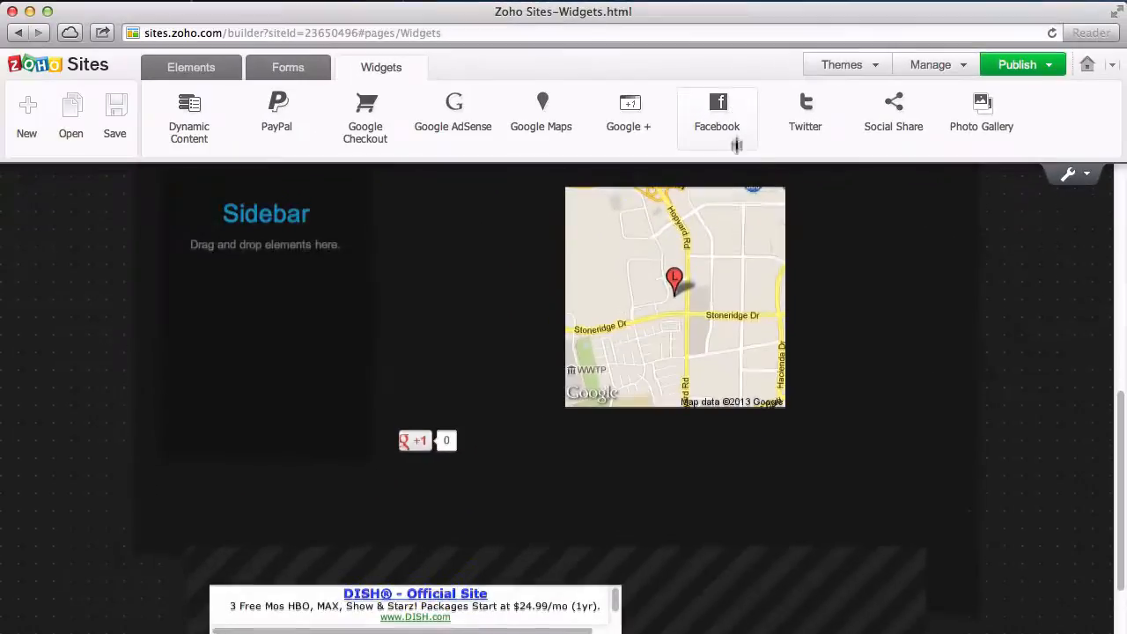
Add a Facebook Comments box below the Google +1 button
click(717, 109)
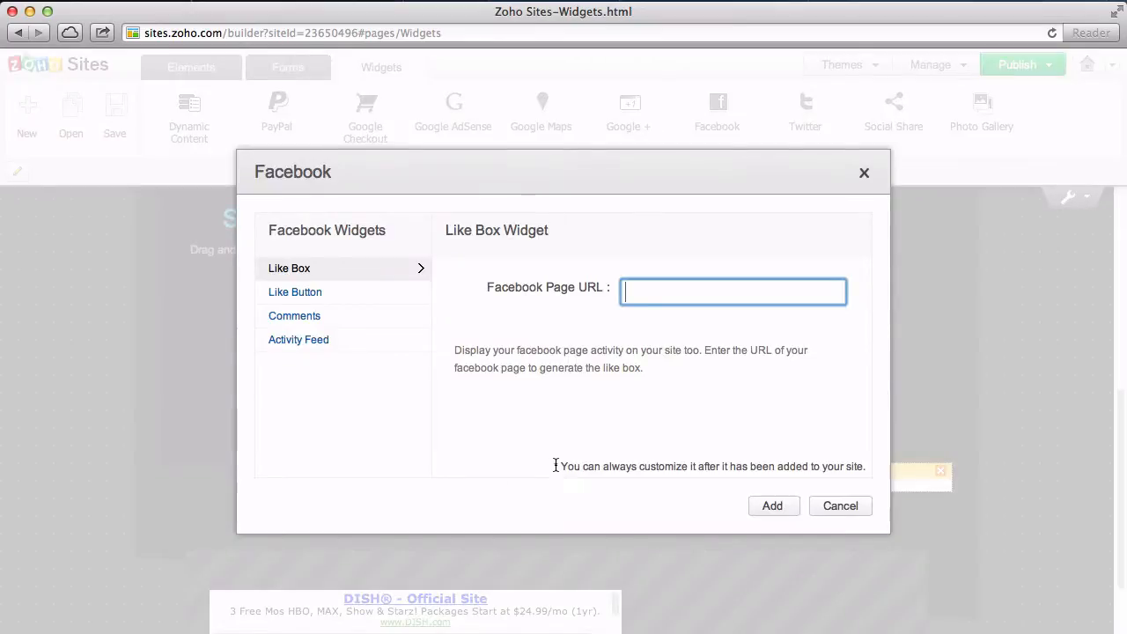
mouse_move(632, 286)
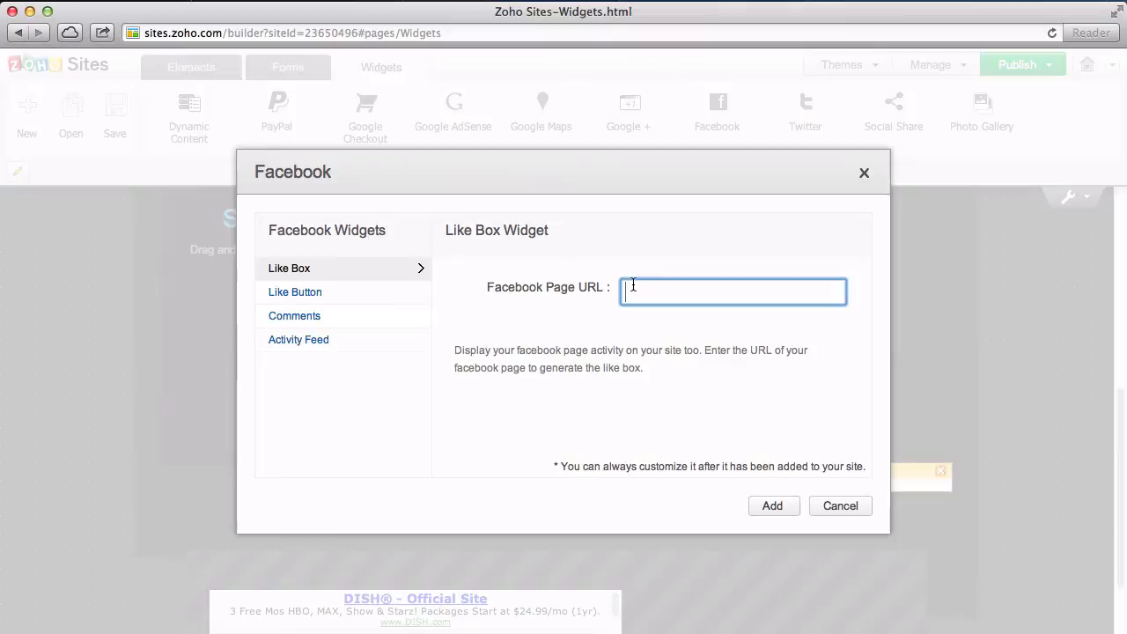
mouse_move(331, 300)
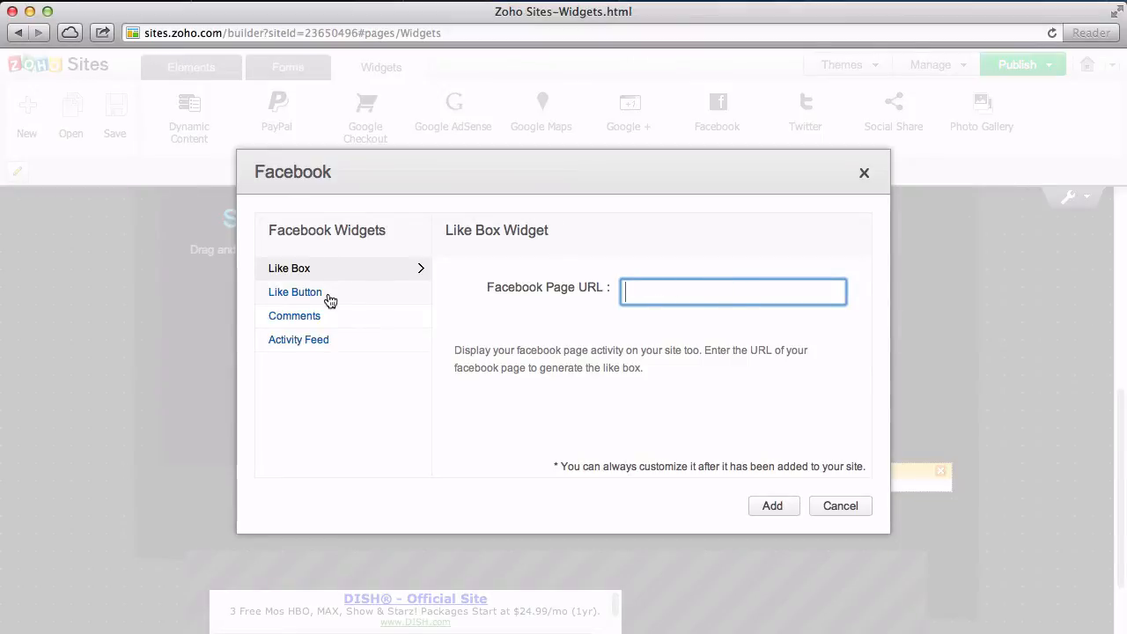
click(296, 293)
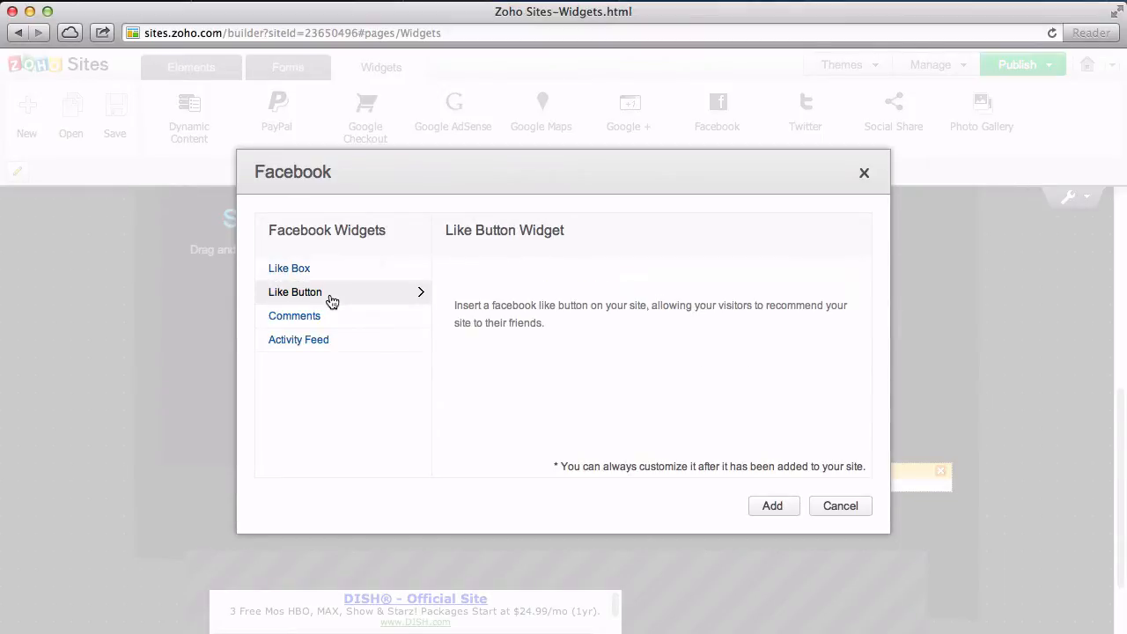
click(294, 315)
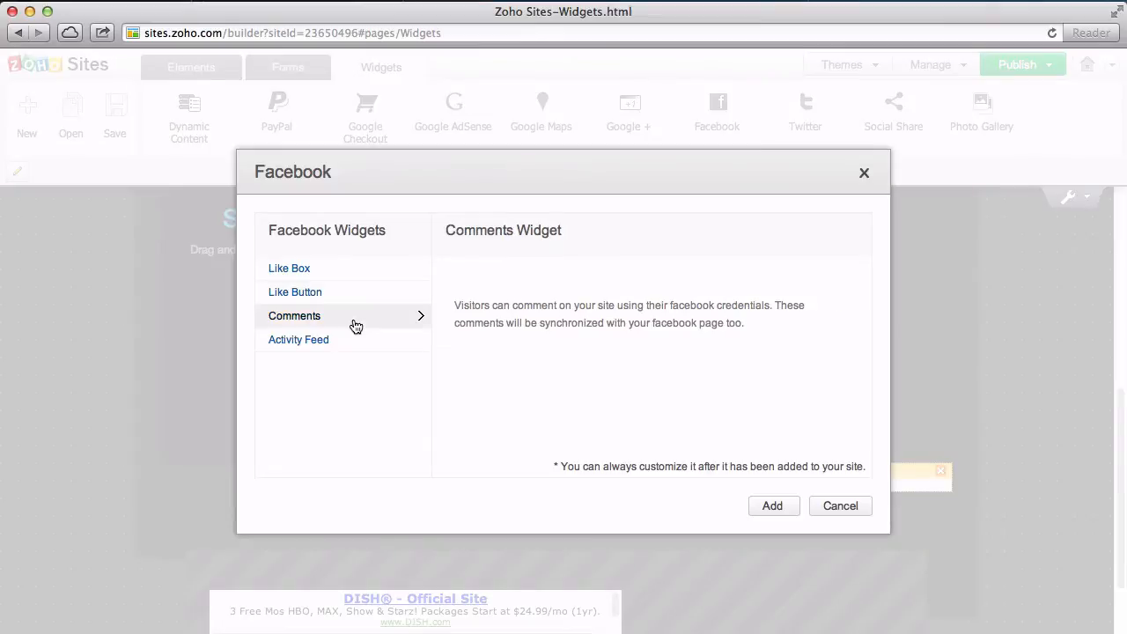
click(771, 506)
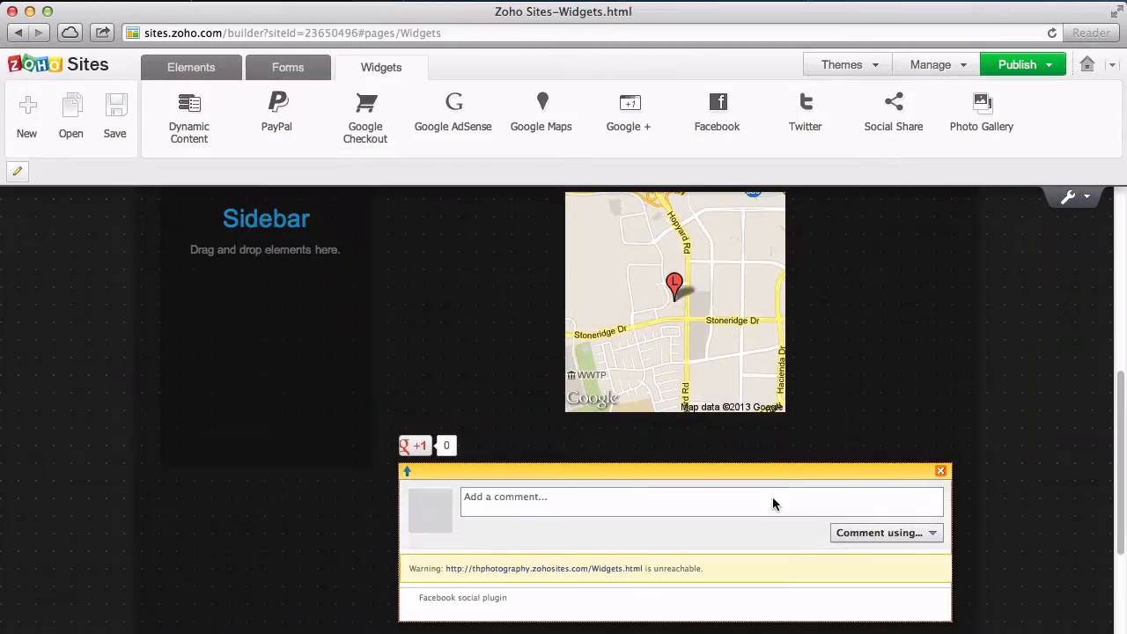
scroll(down, 3)
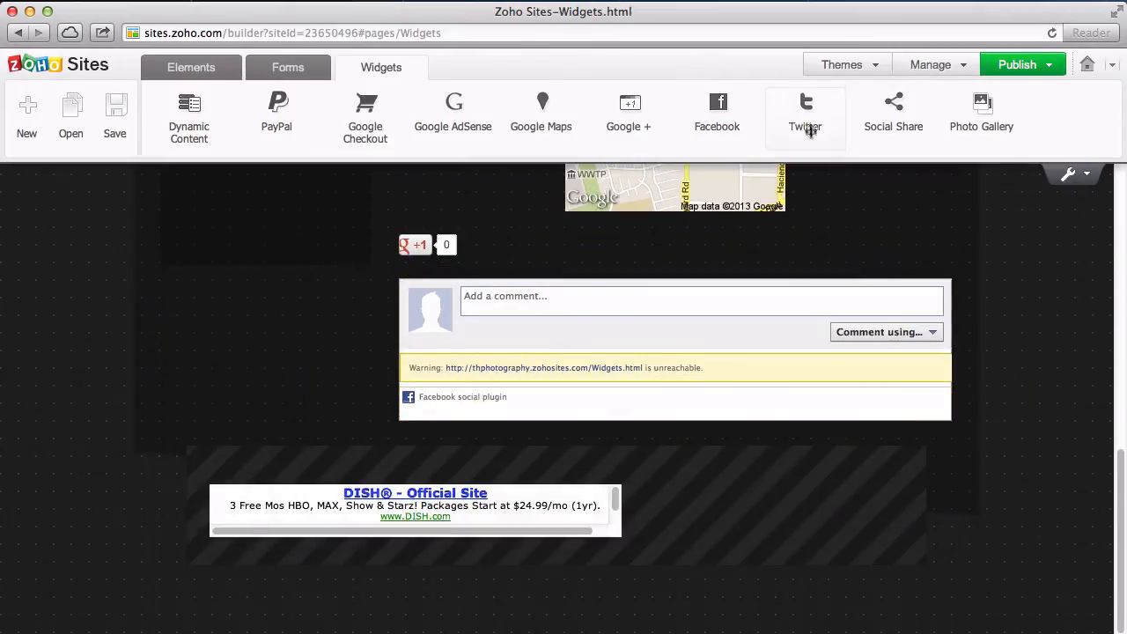
Browse the Twitter widget types and add a Twitter widget to the page
click(805, 109)
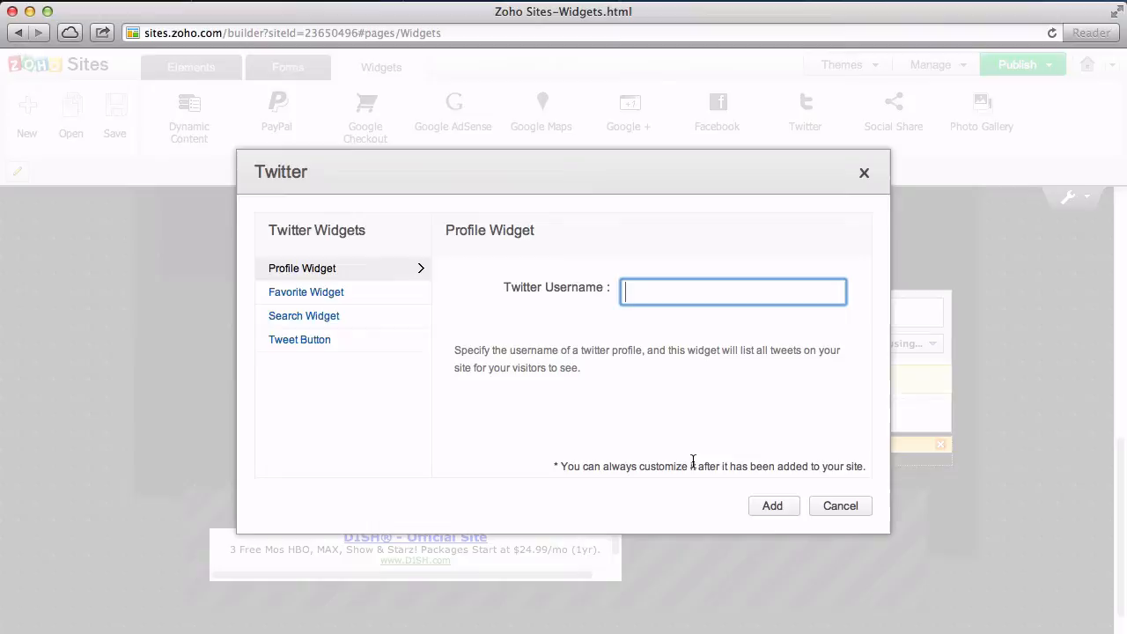
mouse_move(352, 298)
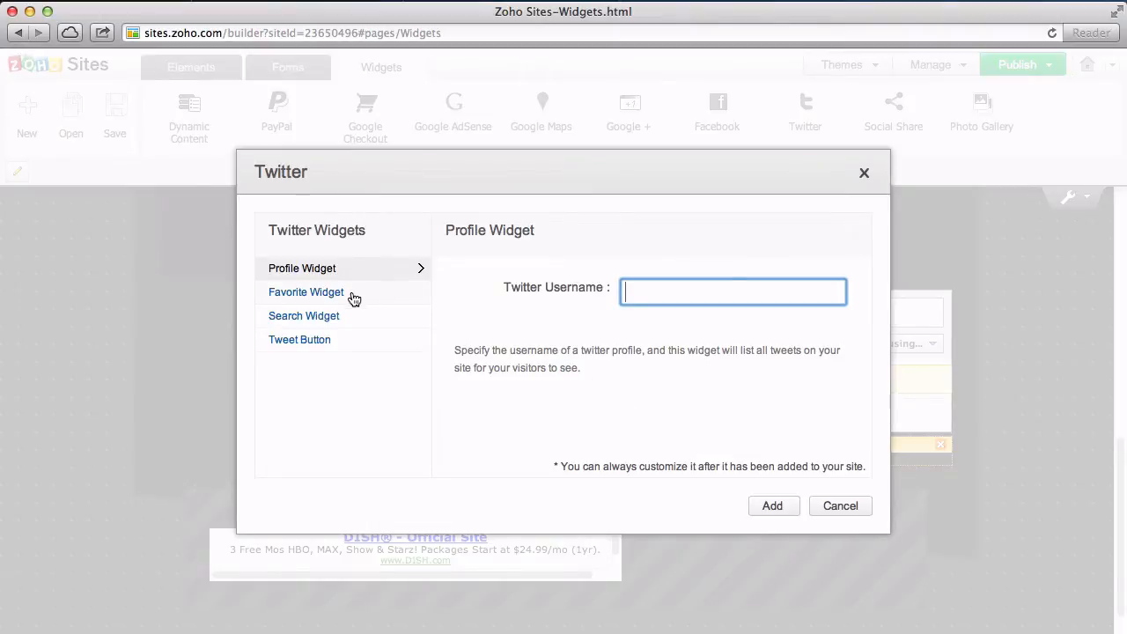
click(307, 293)
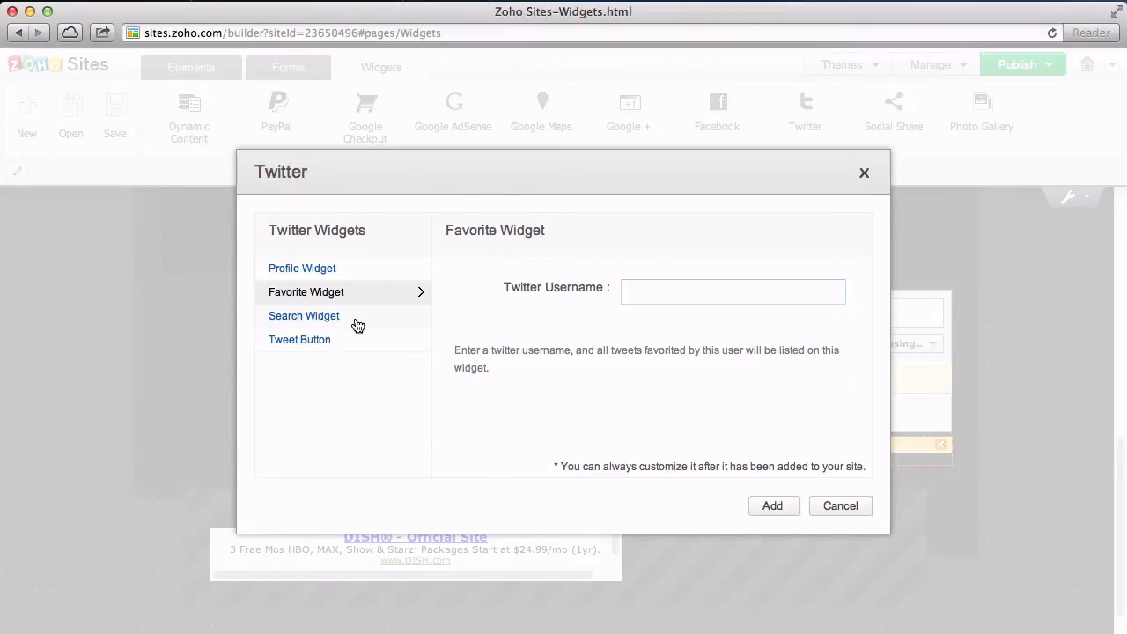
click(303, 315)
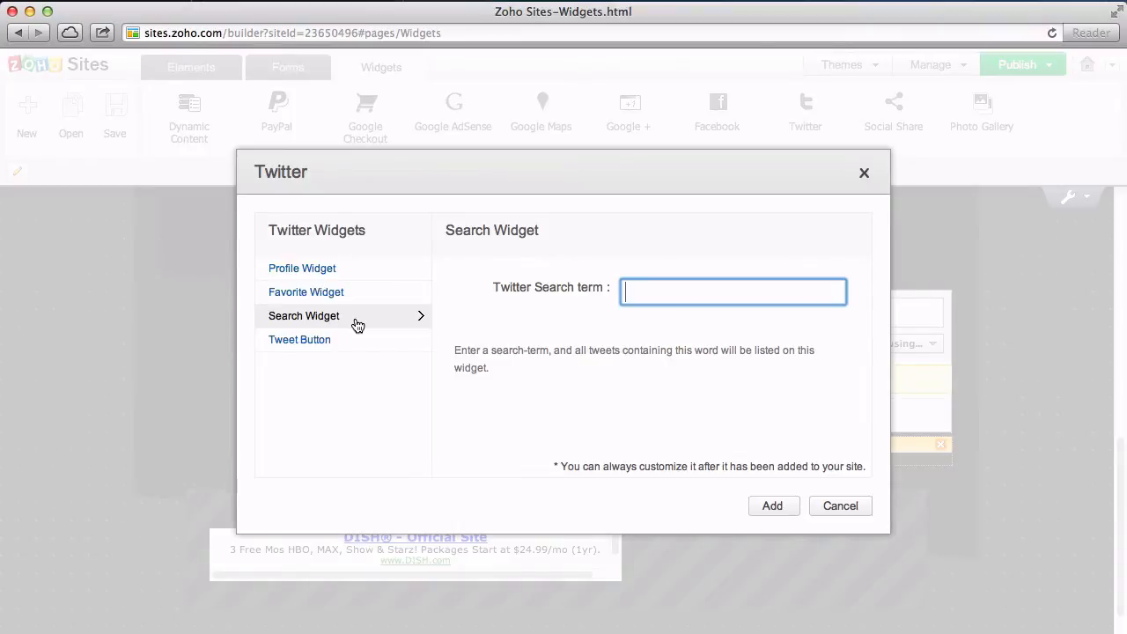
click(299, 338)
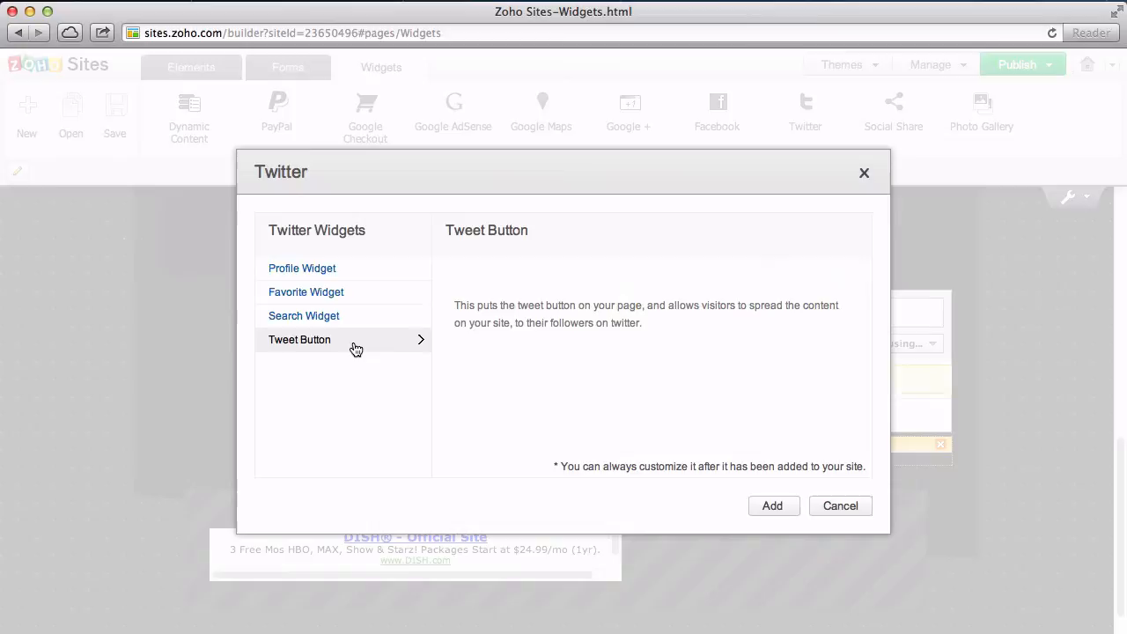
mouse_move(754, 461)
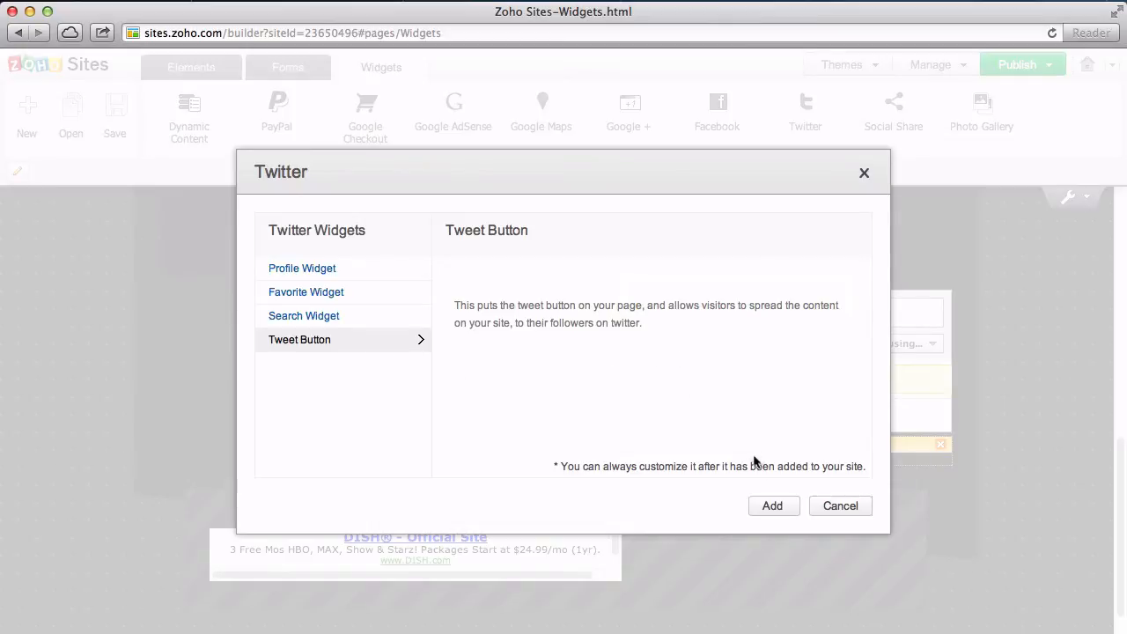
click(772, 505)
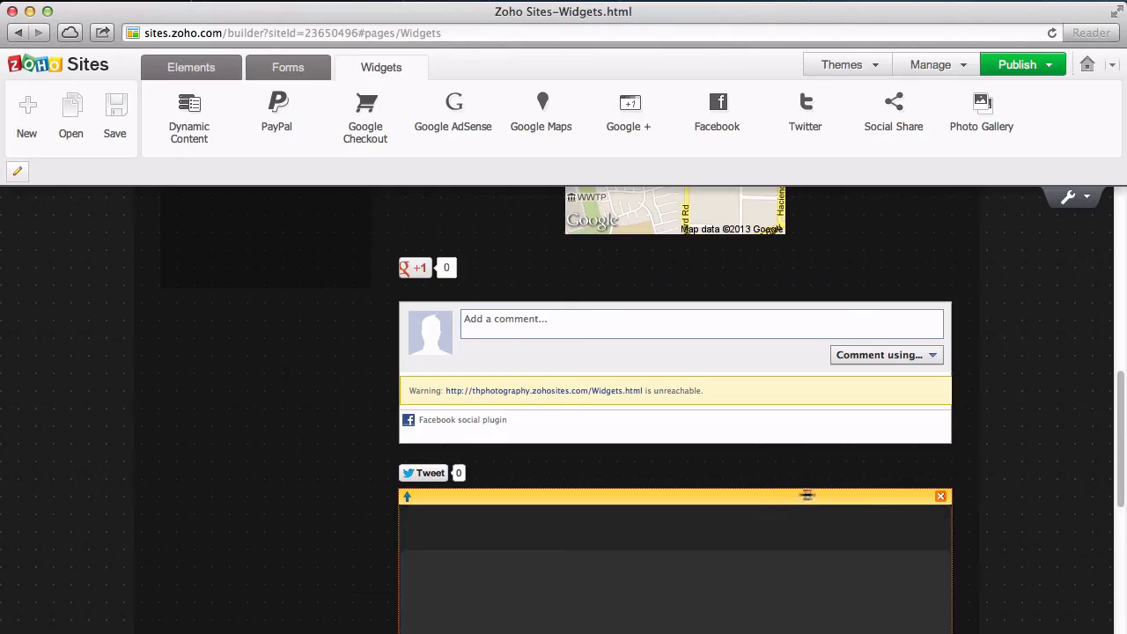
Set the feed to username zoho, 10 tweets with a scrollbar, and confirm
scroll(down, 3)
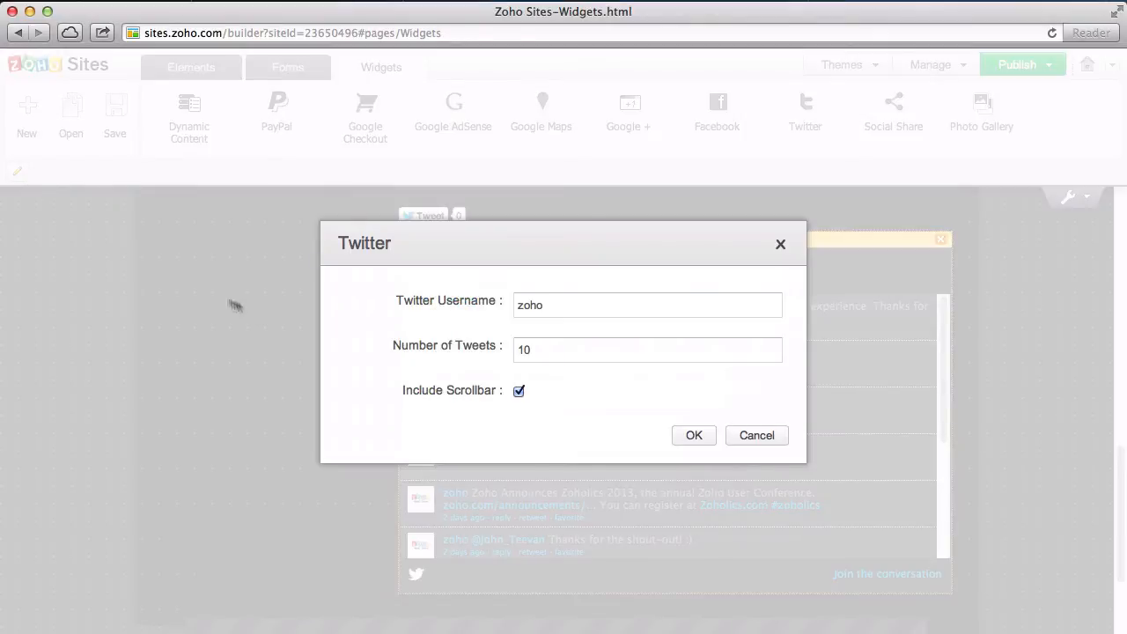
click(694, 435)
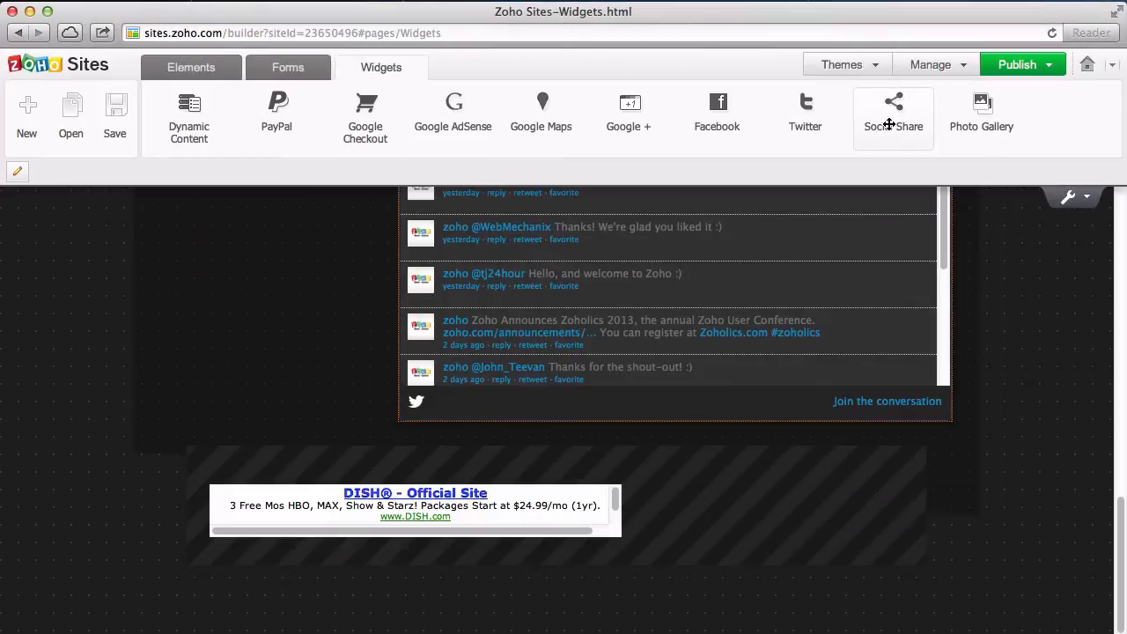
Add Social Share buttons using the compact Like, +1 and Tweet layout with counters
click(893, 115)
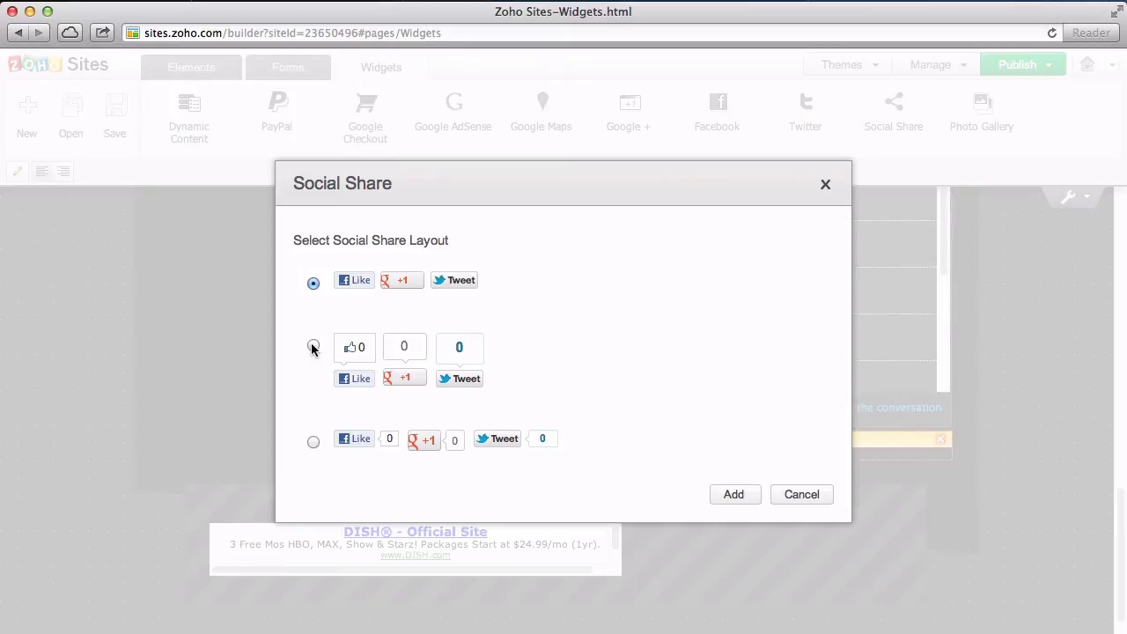
click(314, 345)
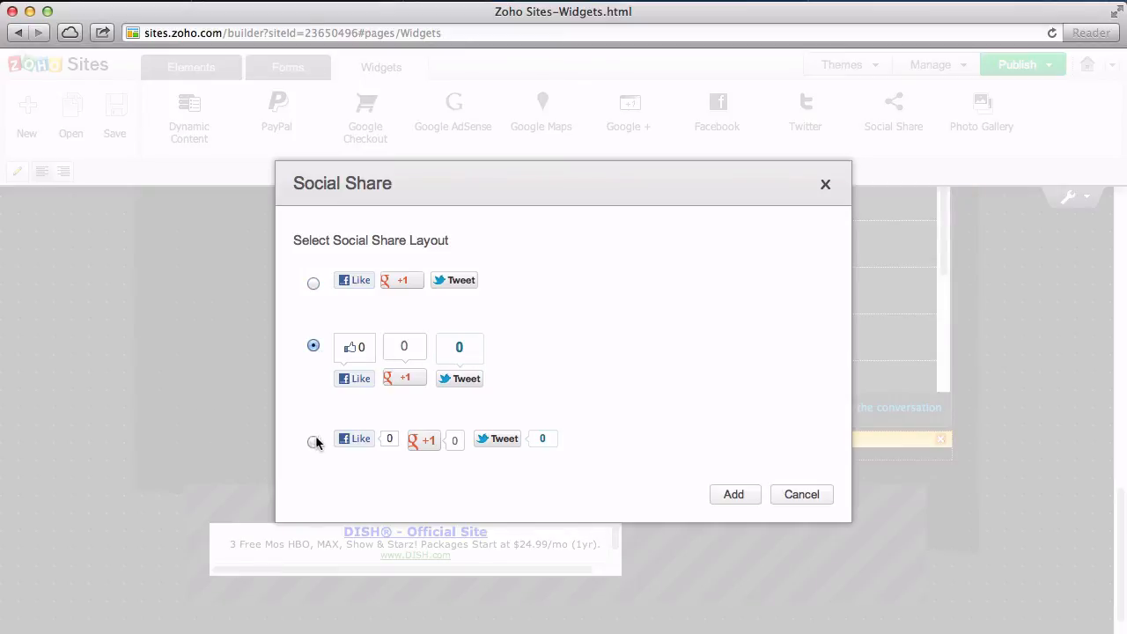
click(313, 441)
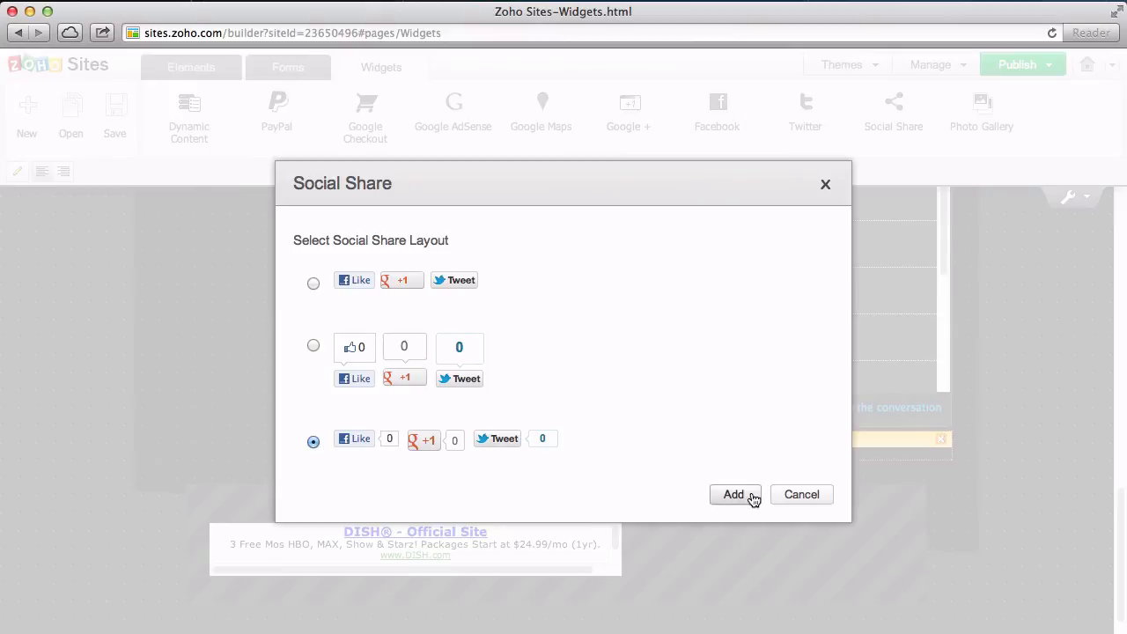
click(733, 493)
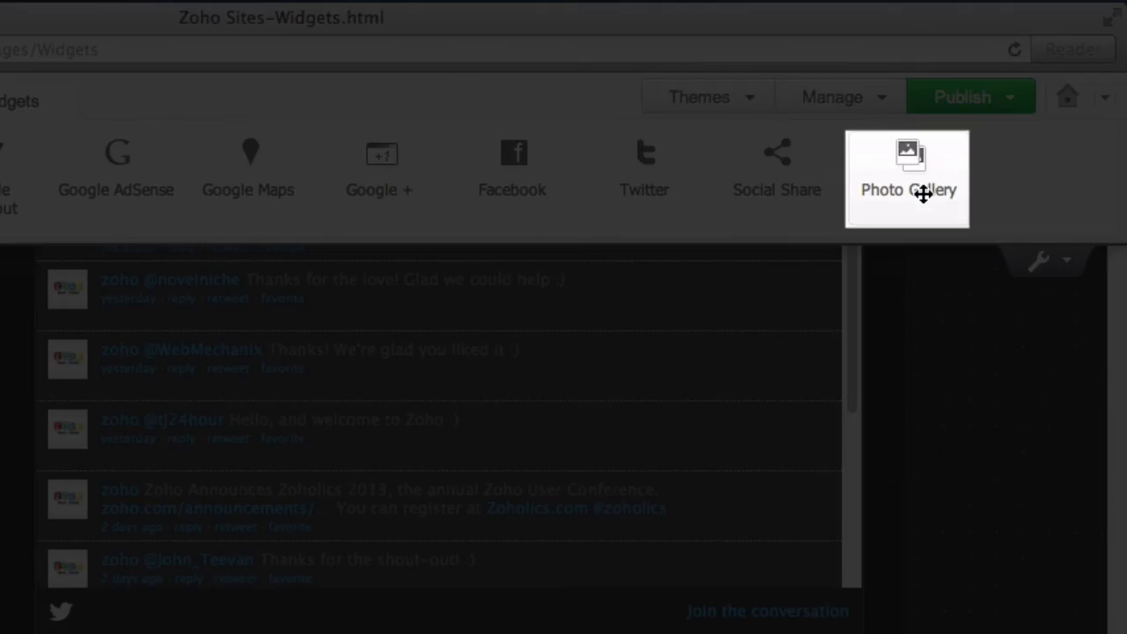
Insert a Flickr photo gallery of the Light album from user gateway4tt
click(907, 176)
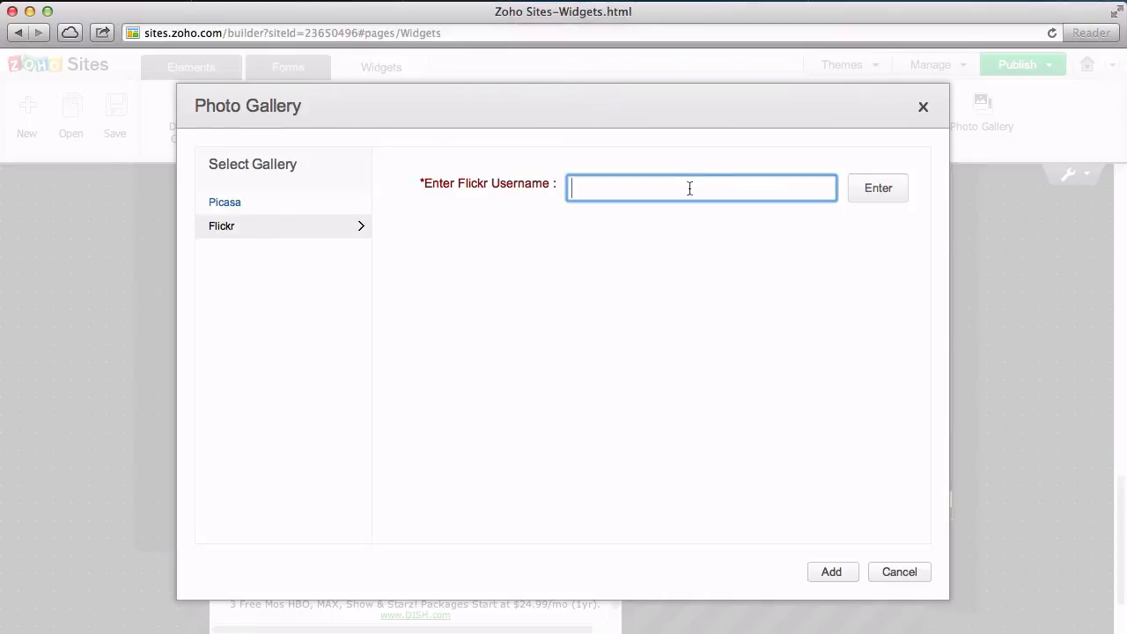
text(gateway4tt)
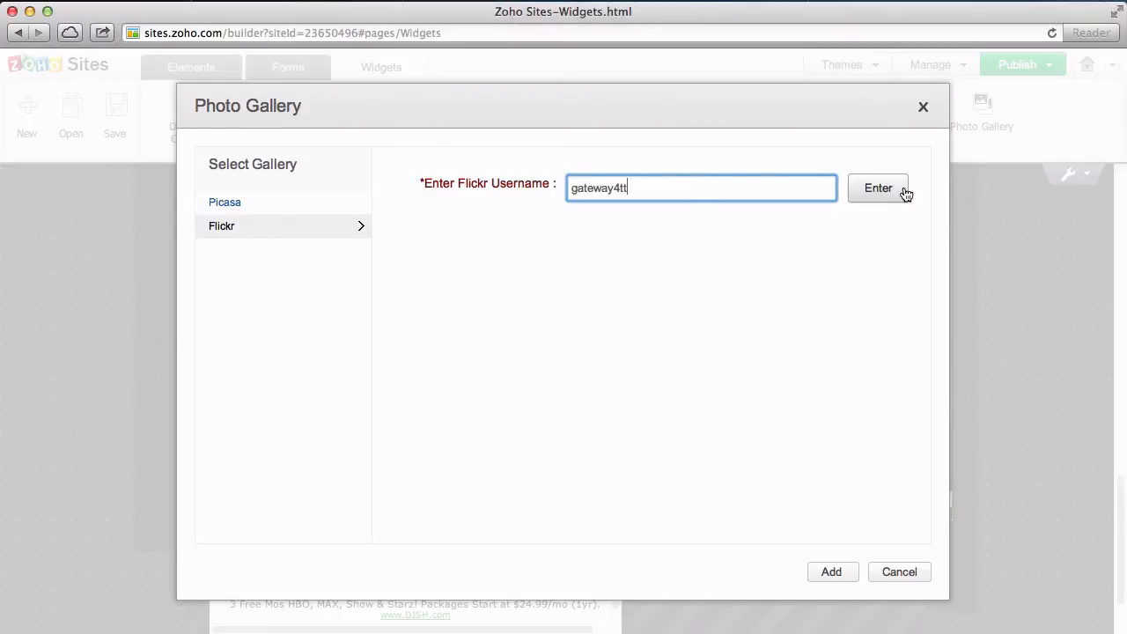
click(878, 187)
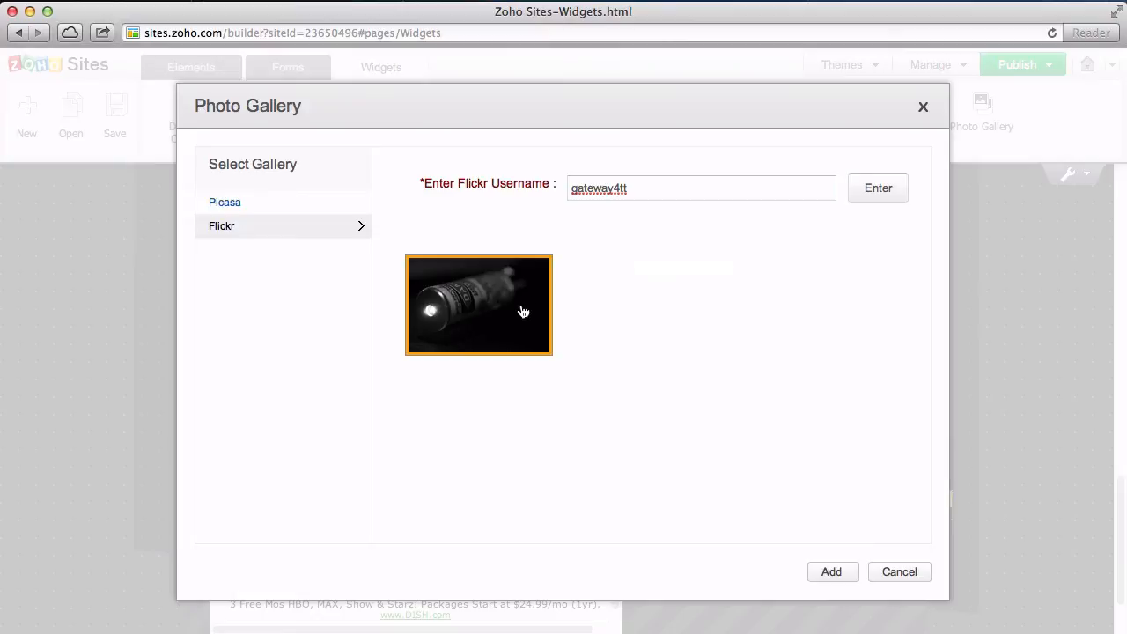
click(832, 571)
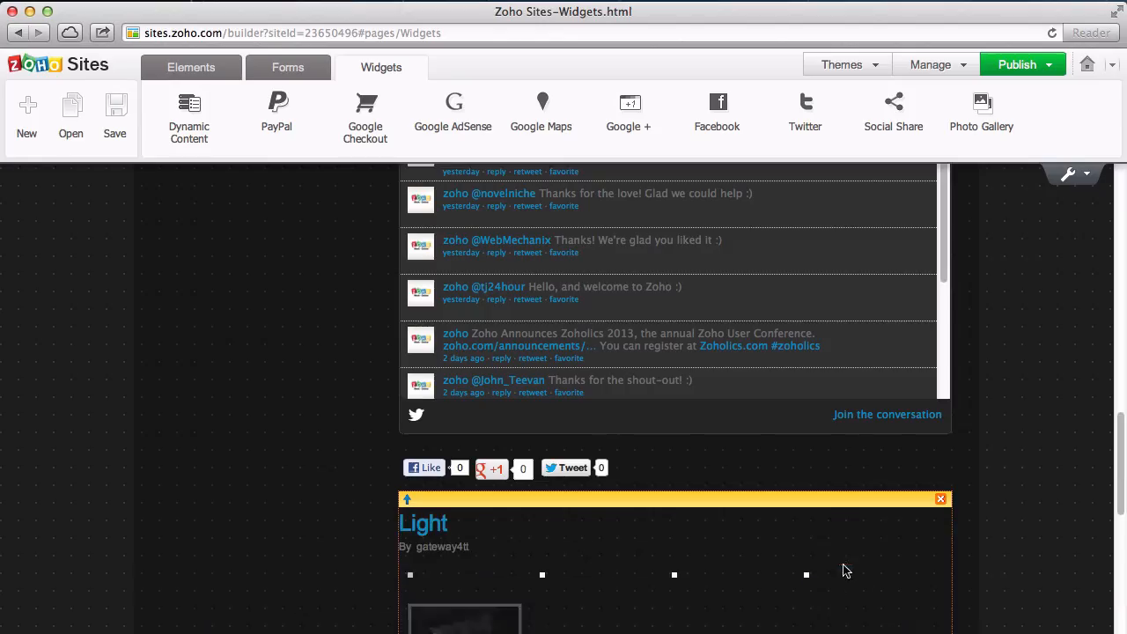
scroll(down, 3)
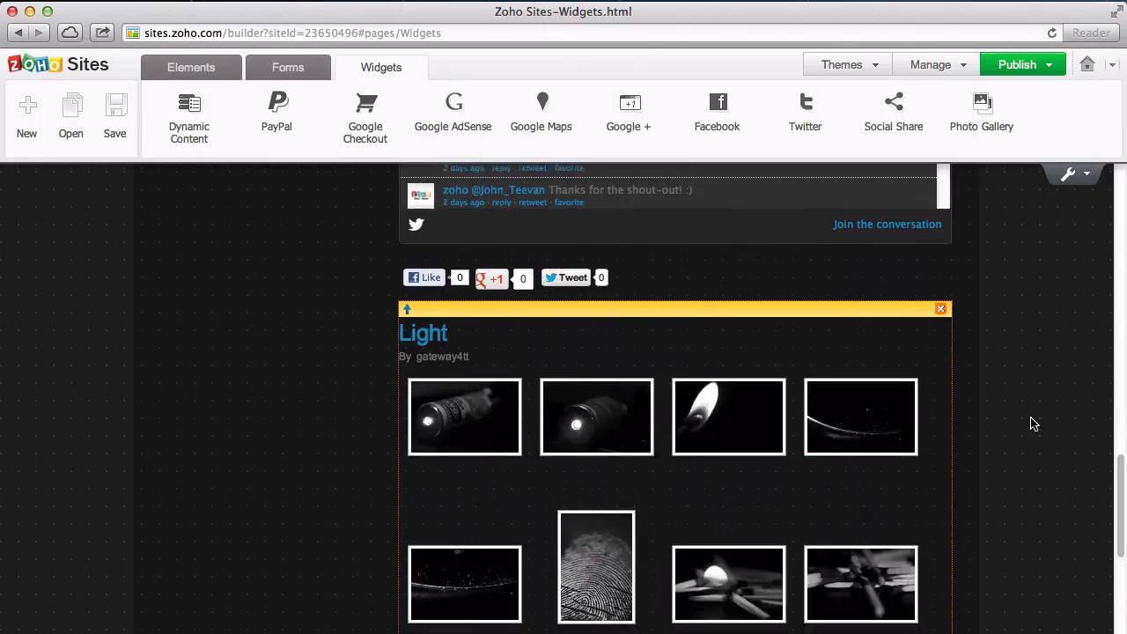